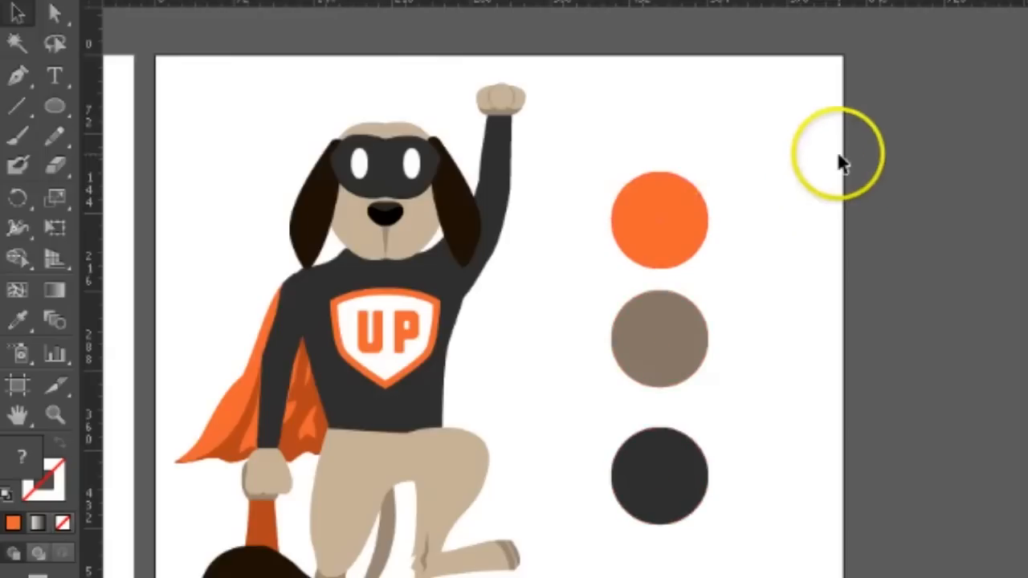
- Select the orange and brown circles, then marquee-select all three colour circles
left_click(660, 221)
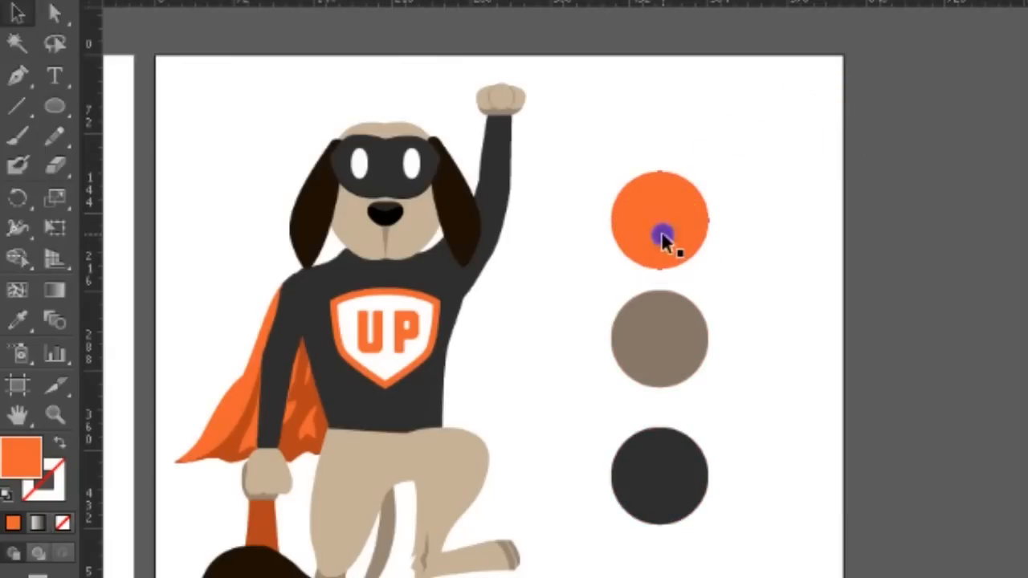
left_click(660, 233)
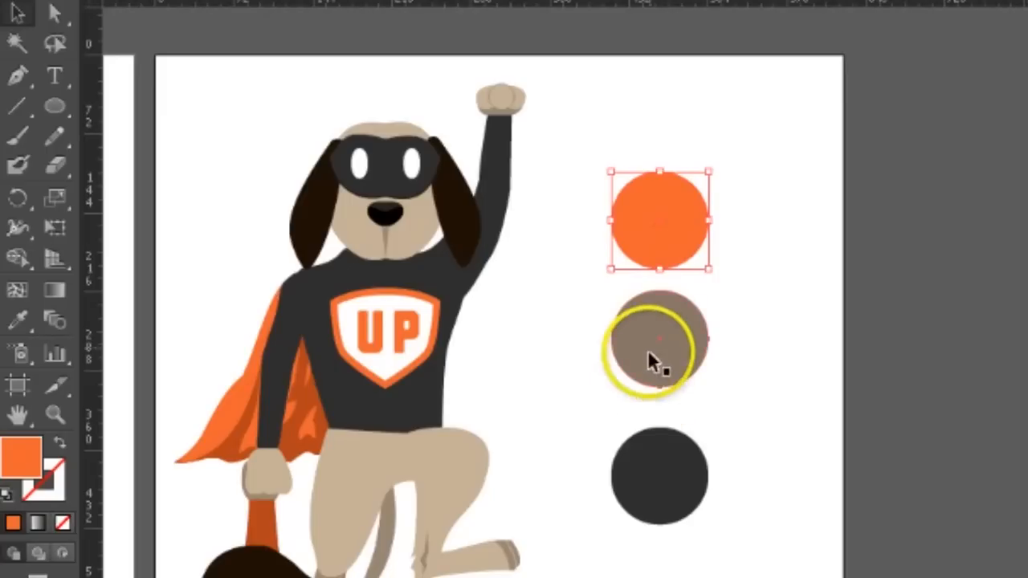
left_click(658, 342)
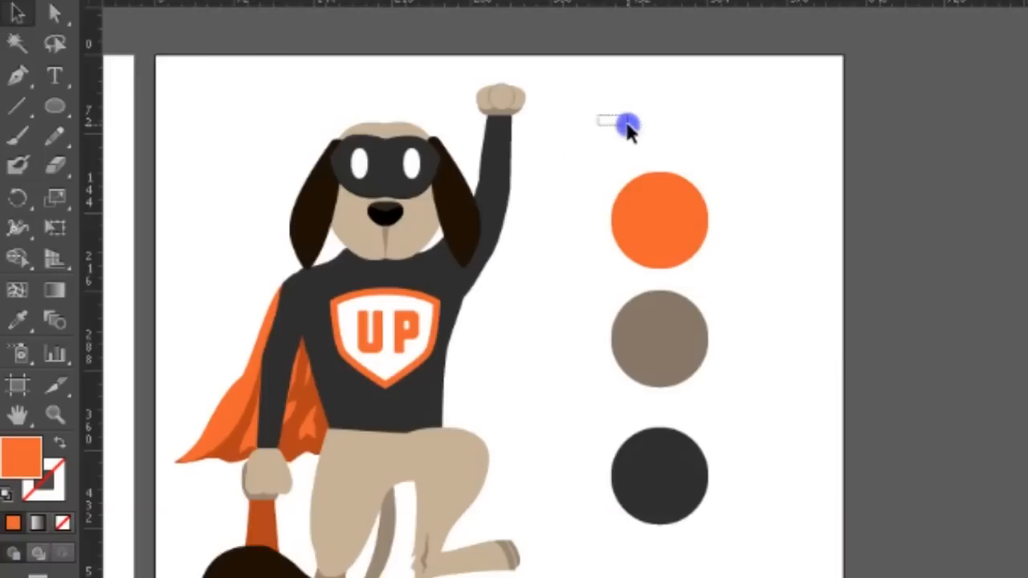
left_click_drag(626, 120, 731, 333)
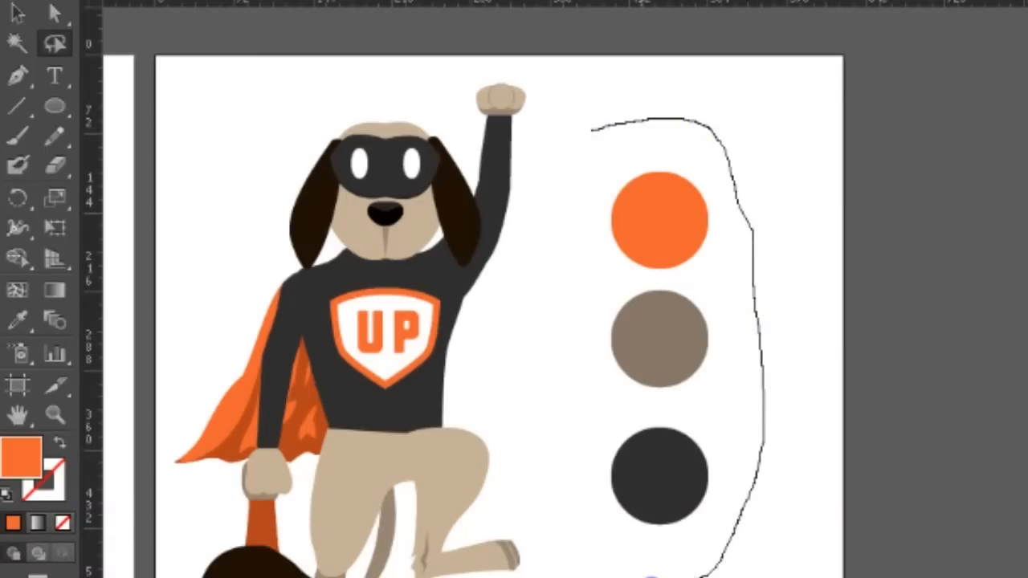
- Lasso around the three circles, then loop their top and right-side anchor points
left_click_drag(570, 566, 574, 245)
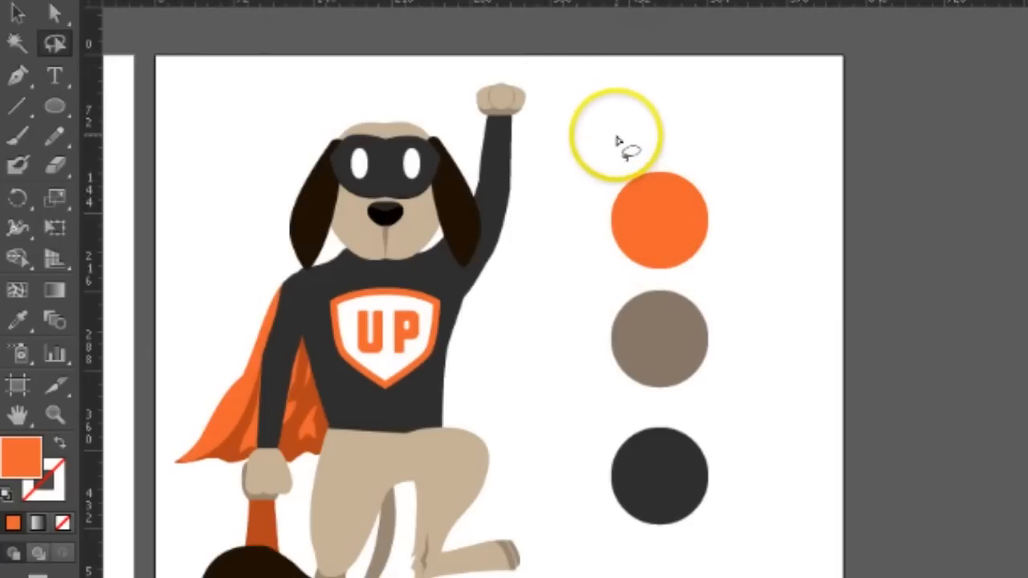
left_click_drag(623, 140, 699, 265)
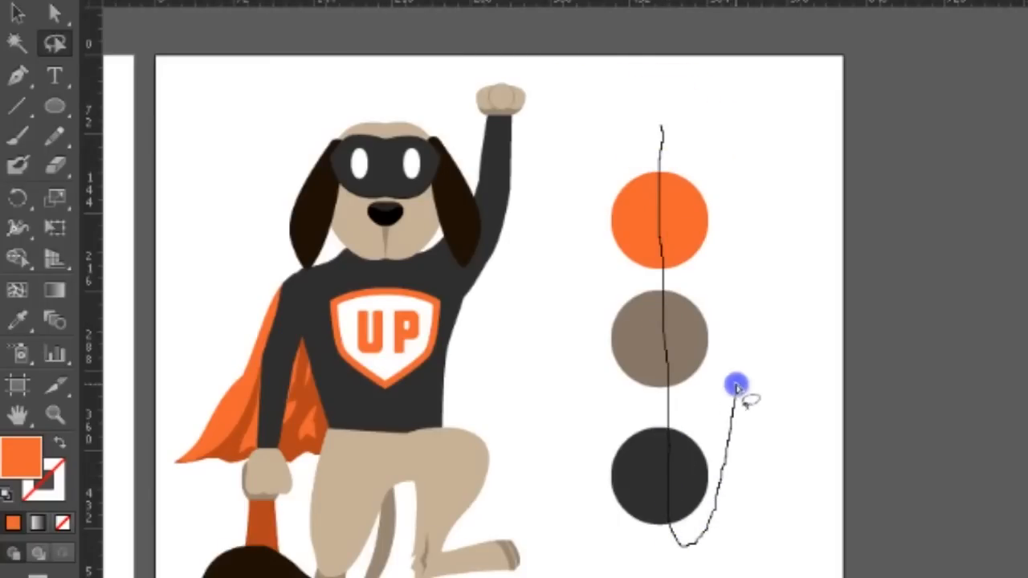
left_click_drag(735, 386, 658, 121)
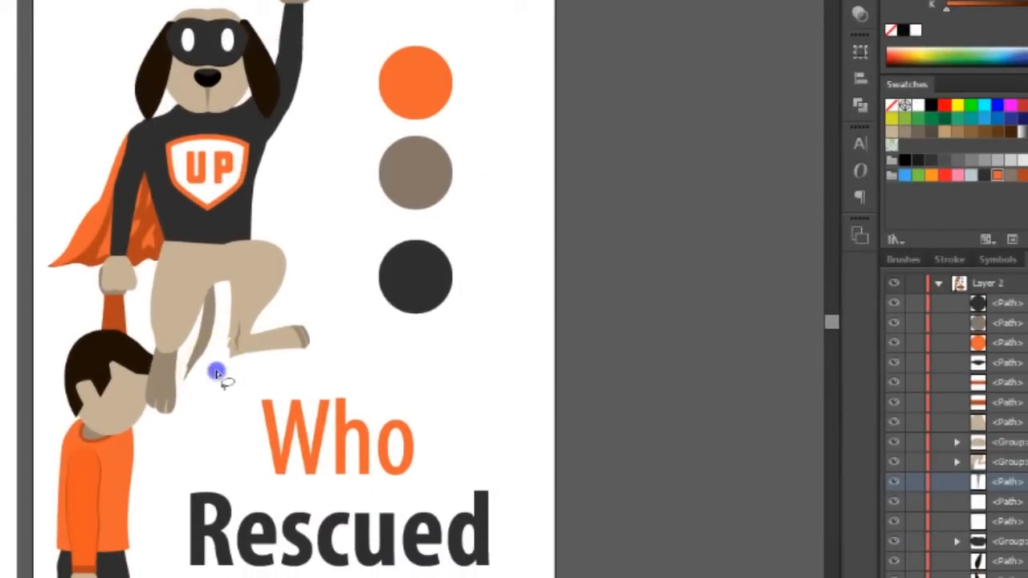
mouse_move(229, 372)
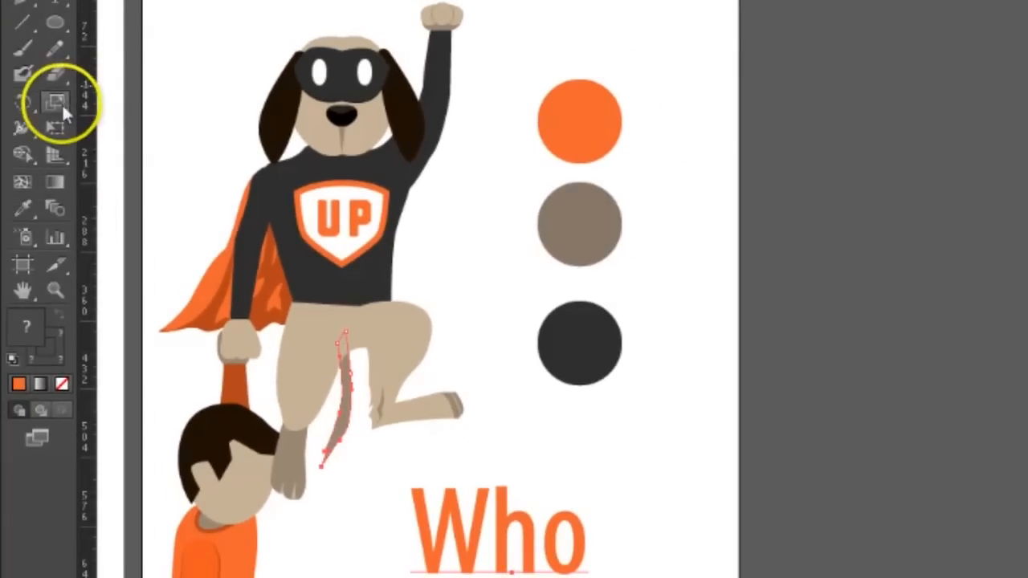
mouse_move(55, 129)
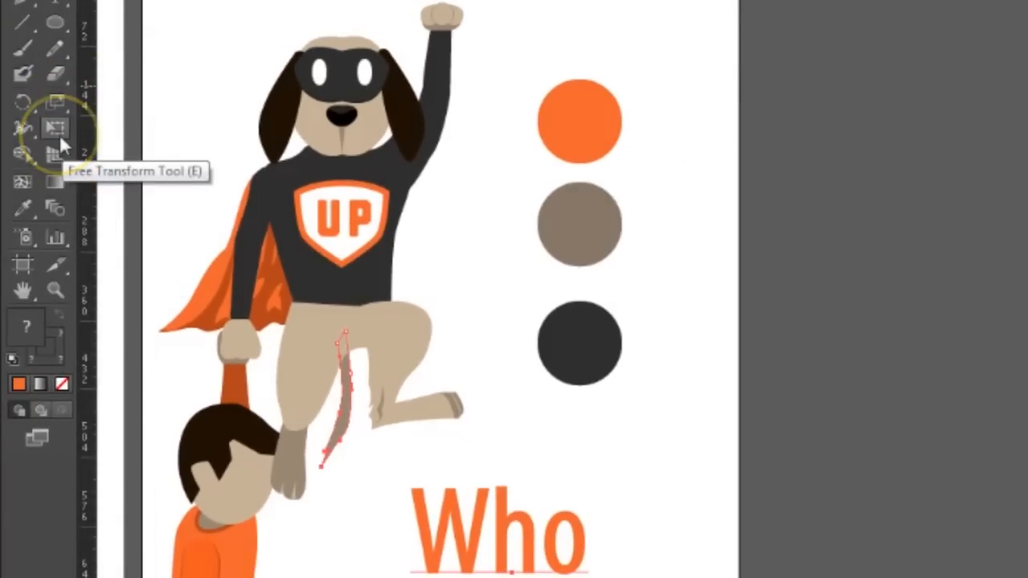
left_click(55, 127)
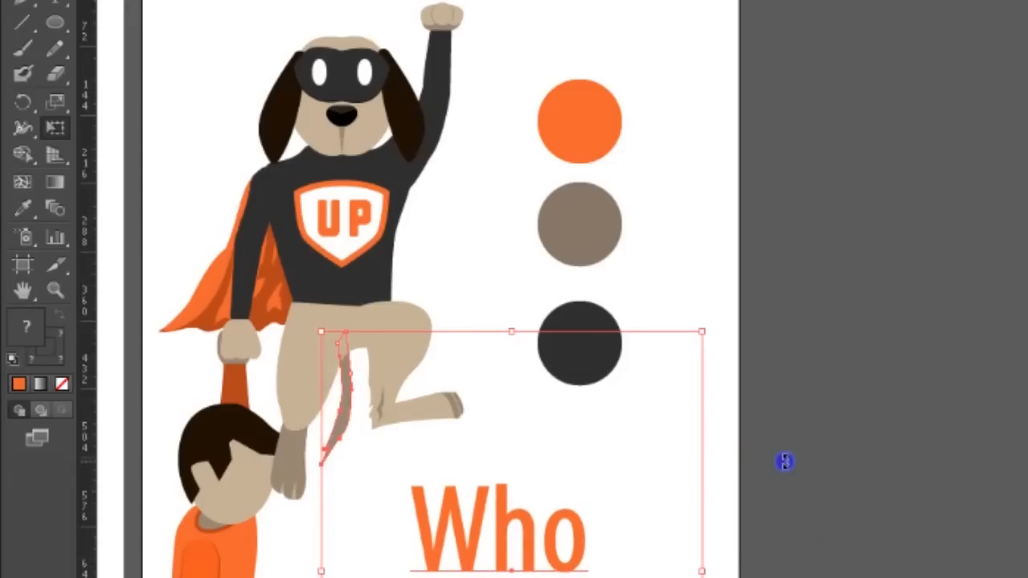
mouse_move(689, 222)
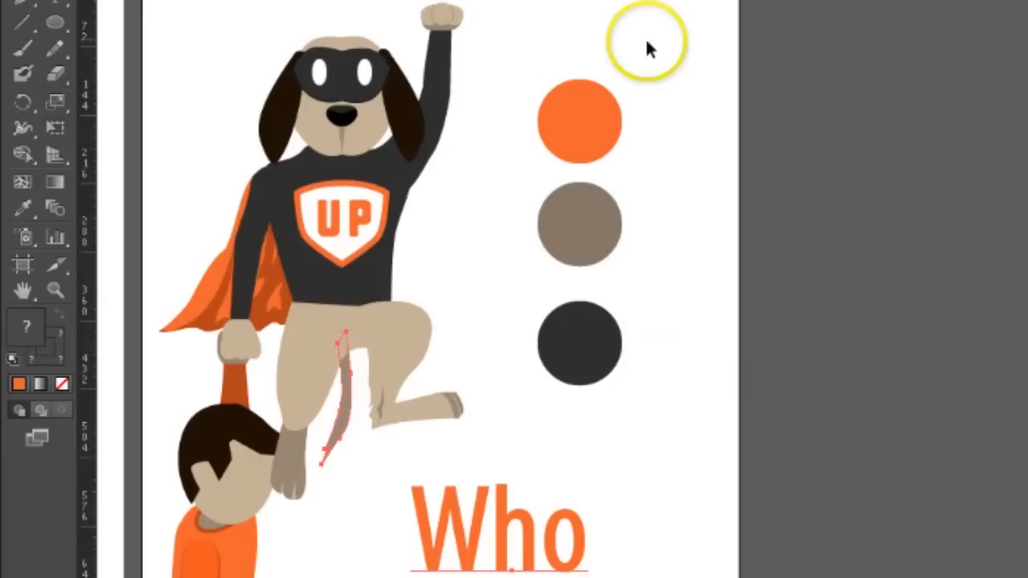
mouse_move(269, 113)
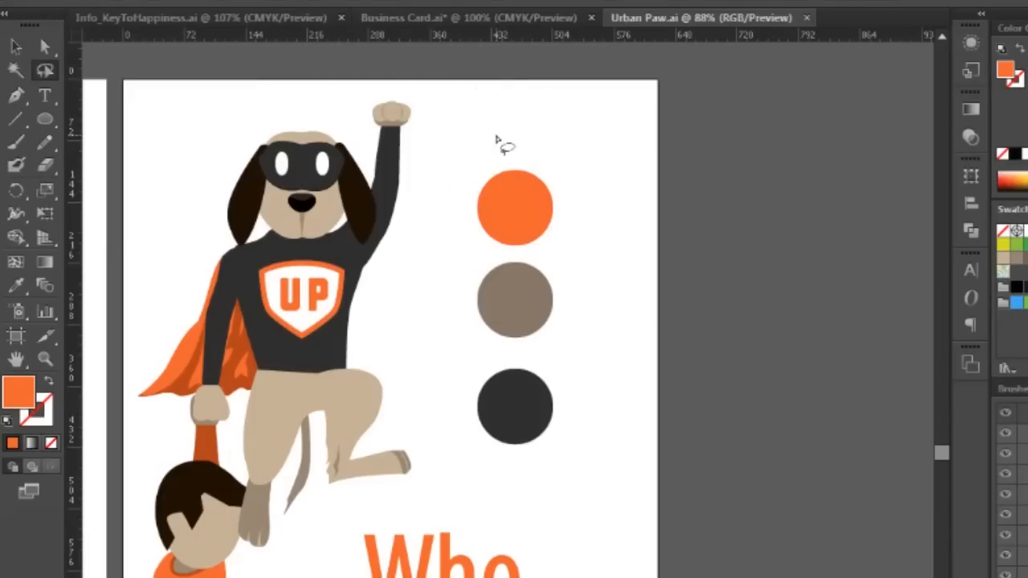
- Switch to the Direct Selection tool for picking individual anchor points
left_click(46, 47)
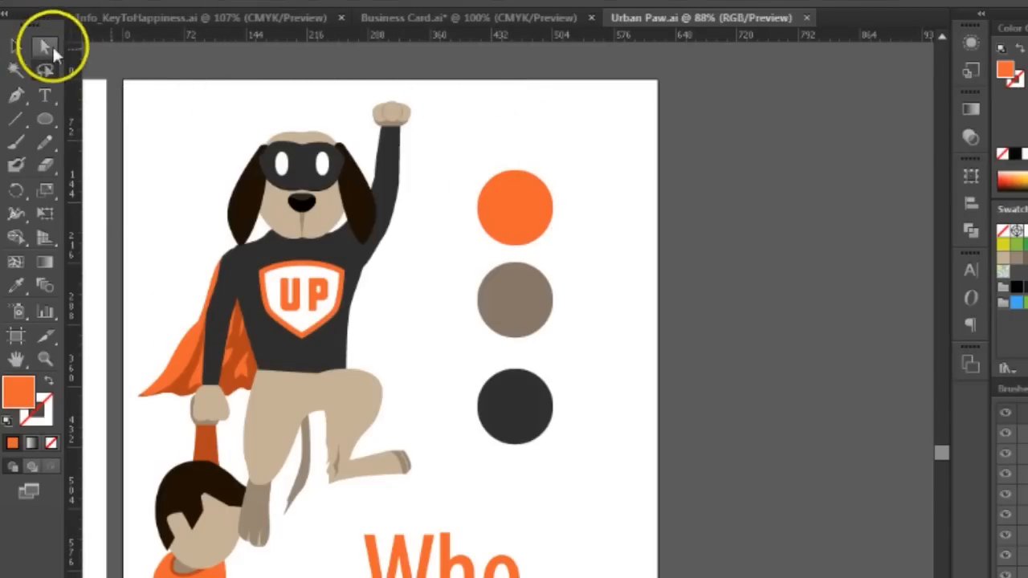